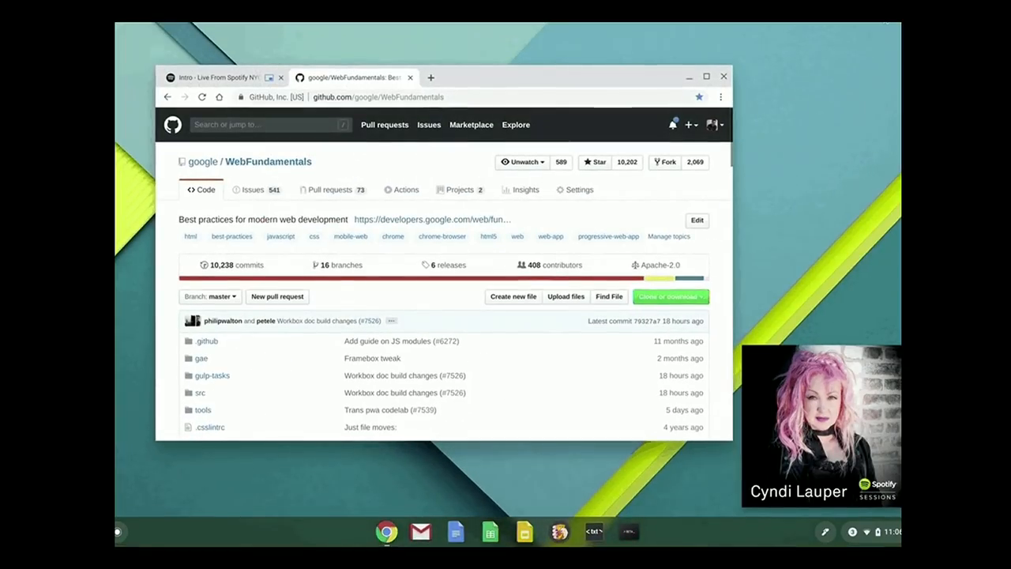
# Step through the transient-media seeking and volume slides to the standalone video player slide
pyautogui.click(218, 76)
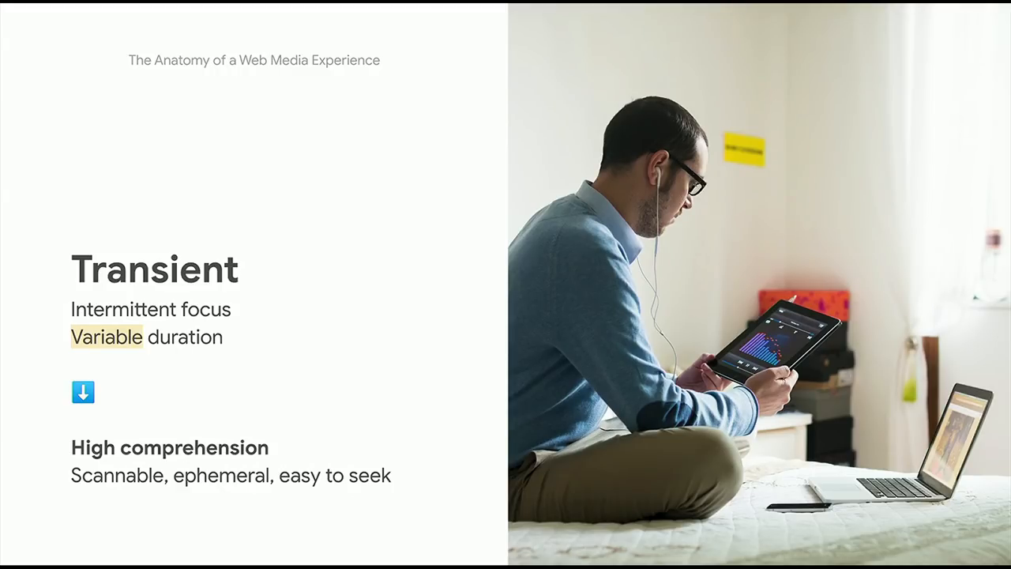
pyautogui.press('Right')
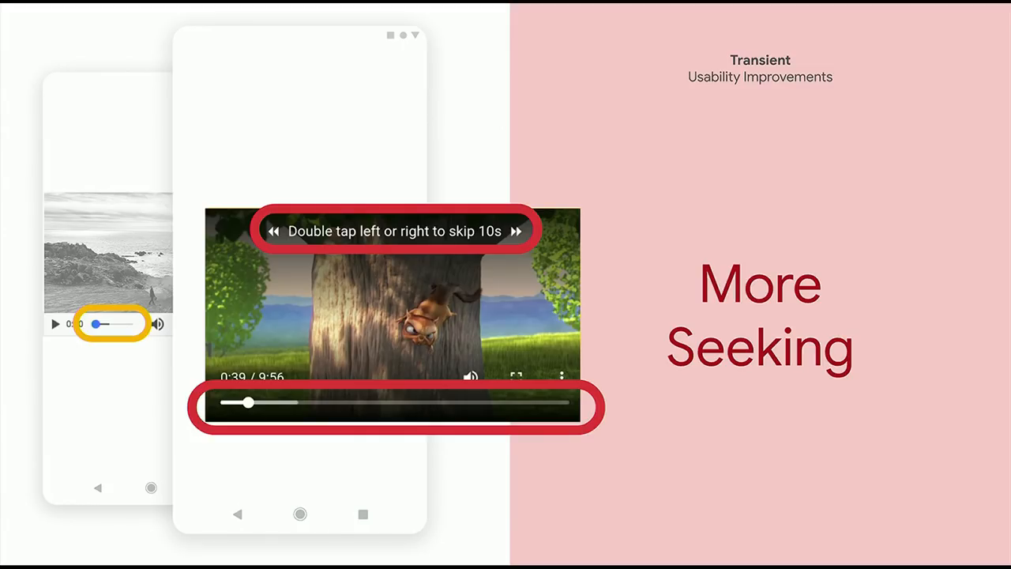
pyautogui.click(470, 376)
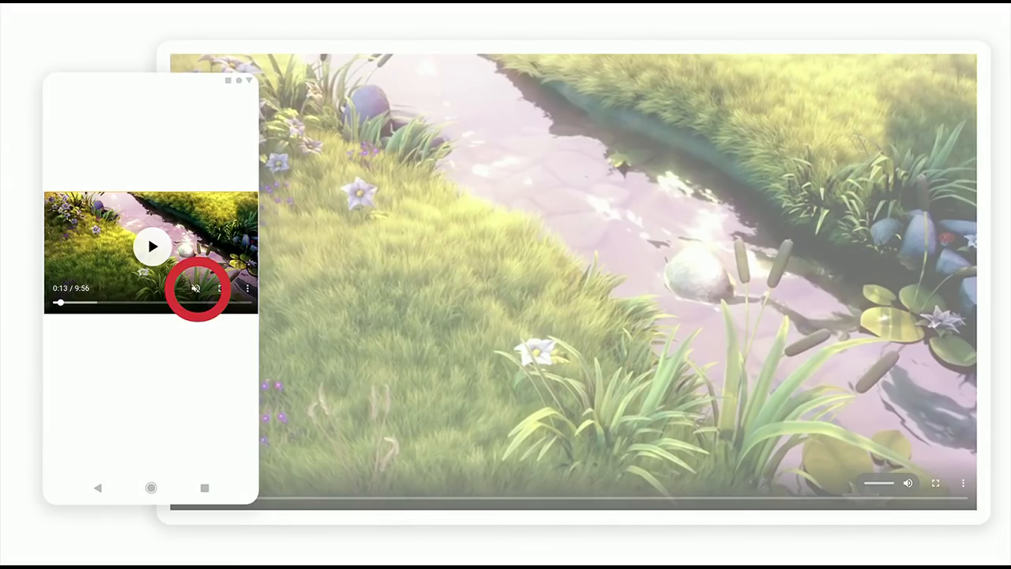
pyautogui.click(194, 287)
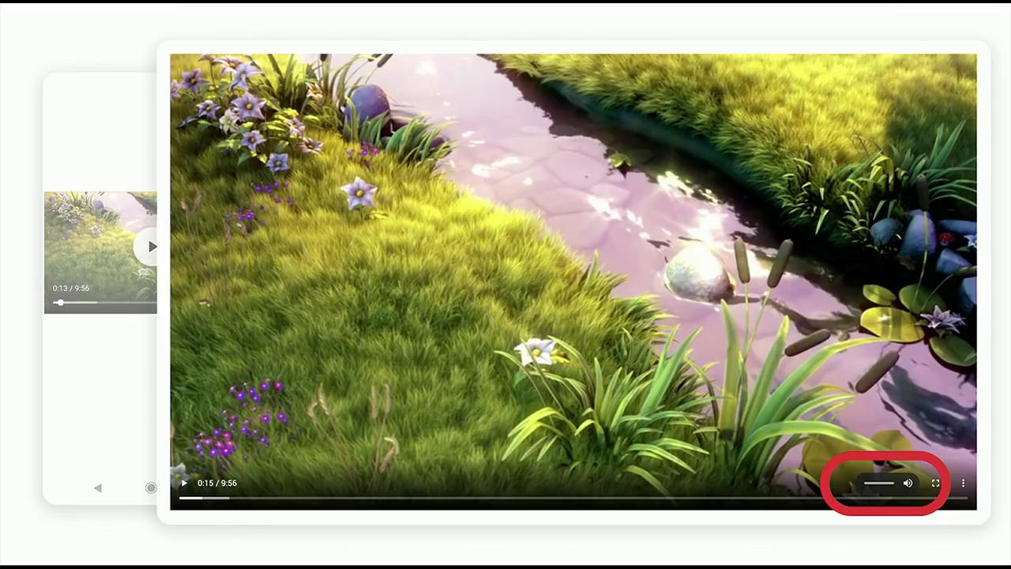
pyautogui.click(964, 483)
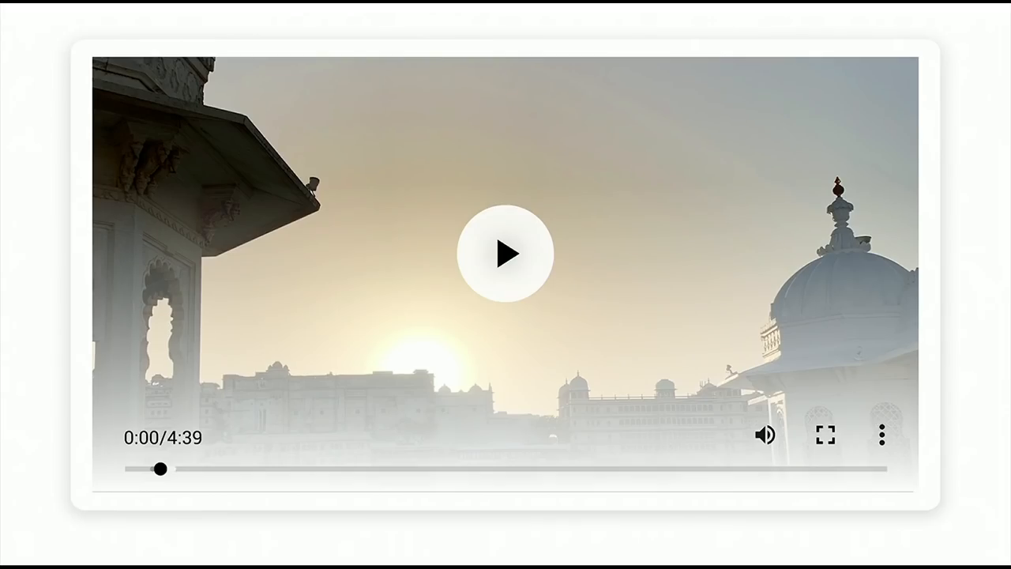
# Advance to the 'Anatomy of a Web Media Experience – Checklist' slide with the Media Session API label
pyautogui.click(505, 253)
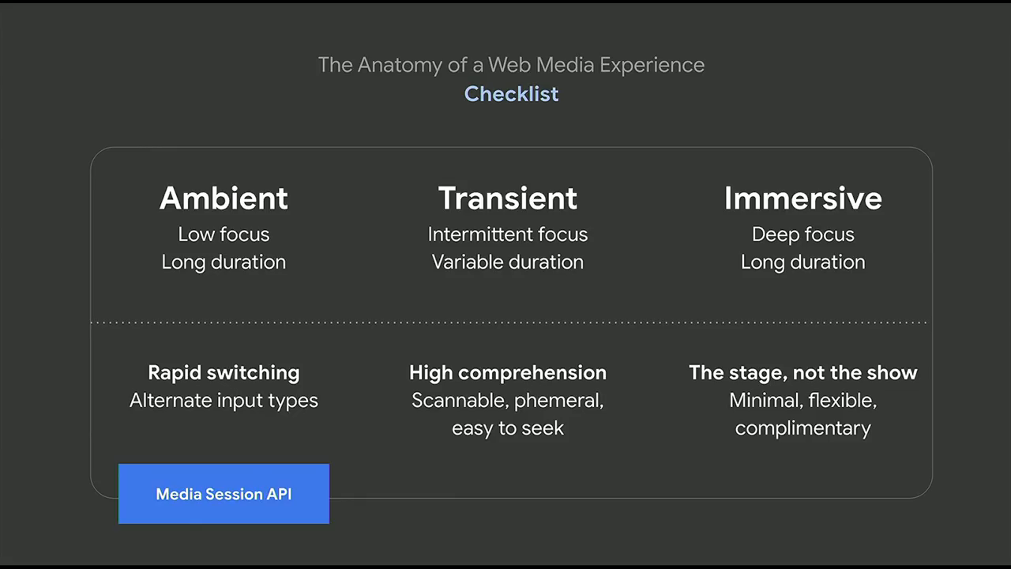
pyautogui.click(509, 492)
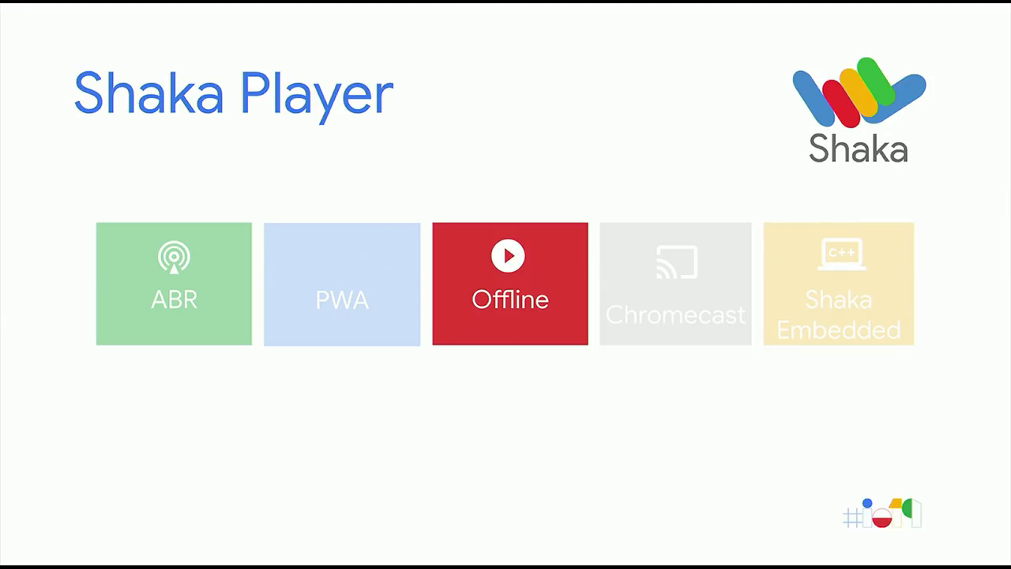
# Advance the build so the Offline tile is highlighted among the Shaka Player features
pyautogui.press('Right')
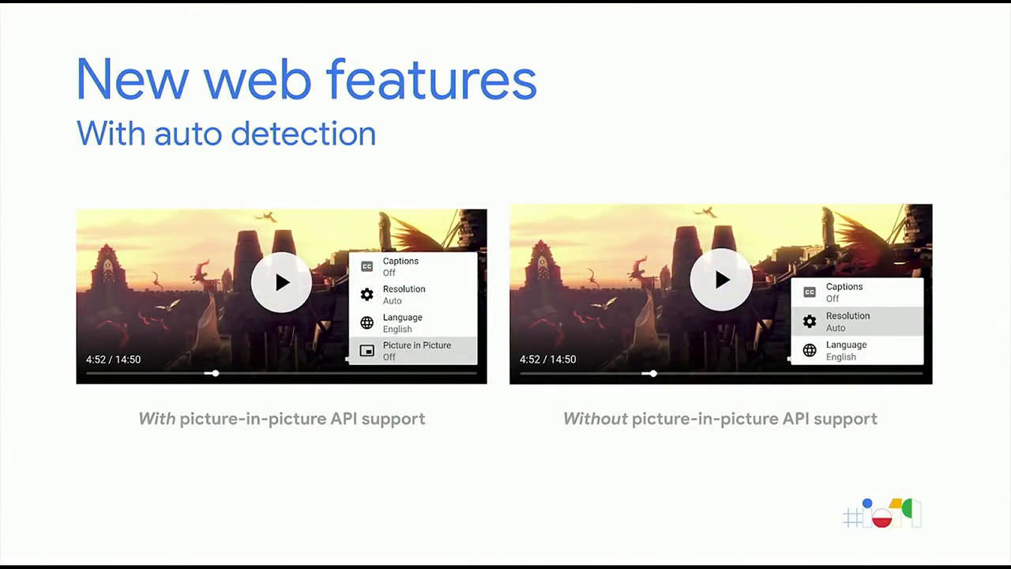
# Show the Smarter controls slide with caption-language and resolution menus set to Auto
pyautogui.press('Right')
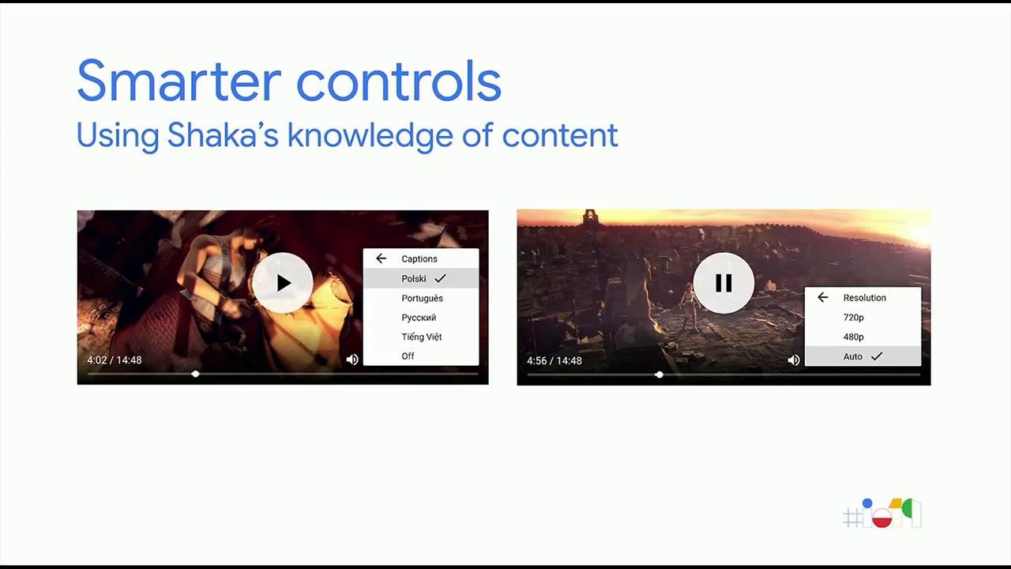
# Show the Customizing the layout slide pairing a control-panel config snippet with a seekbar-free player
pyautogui.press('Right')
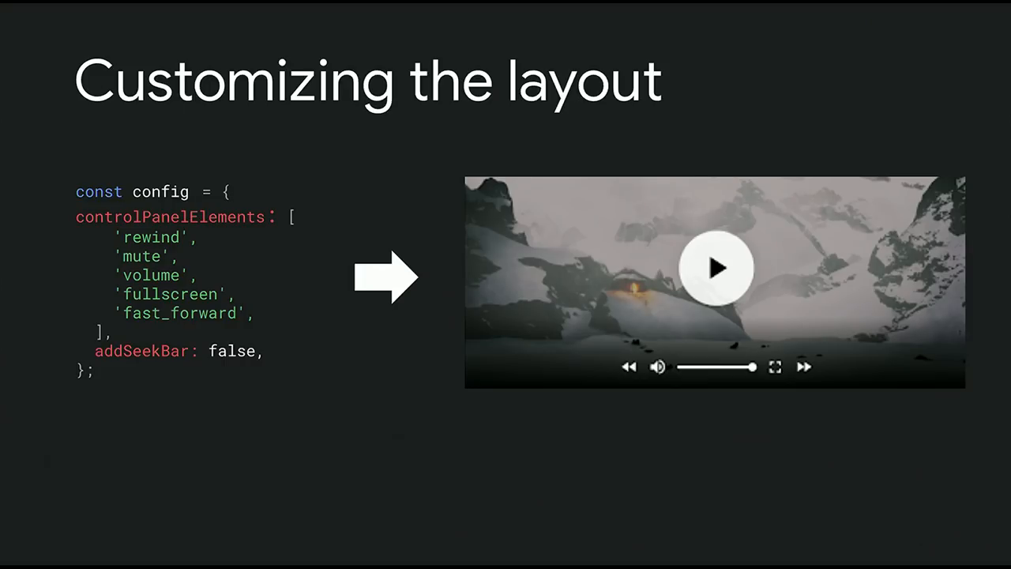